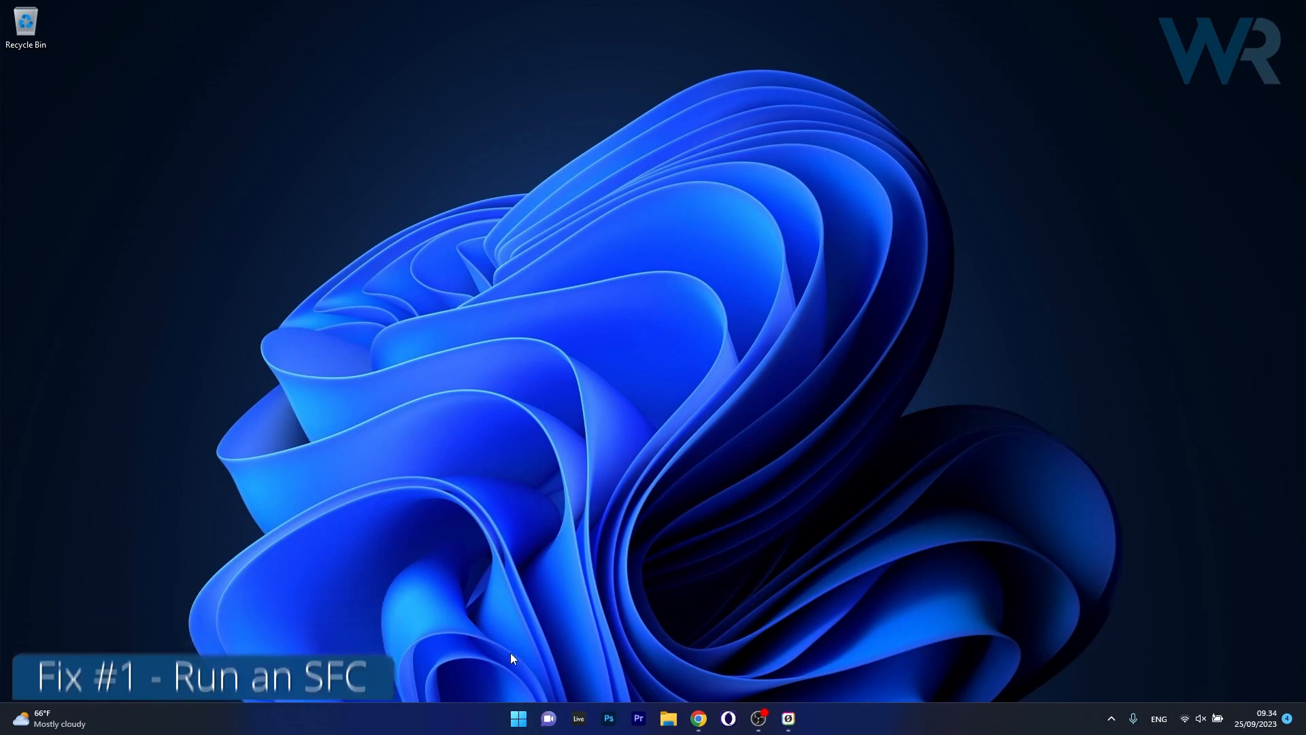
Search 'cmd' and launch Command Prompt as administrator
text(cmd)
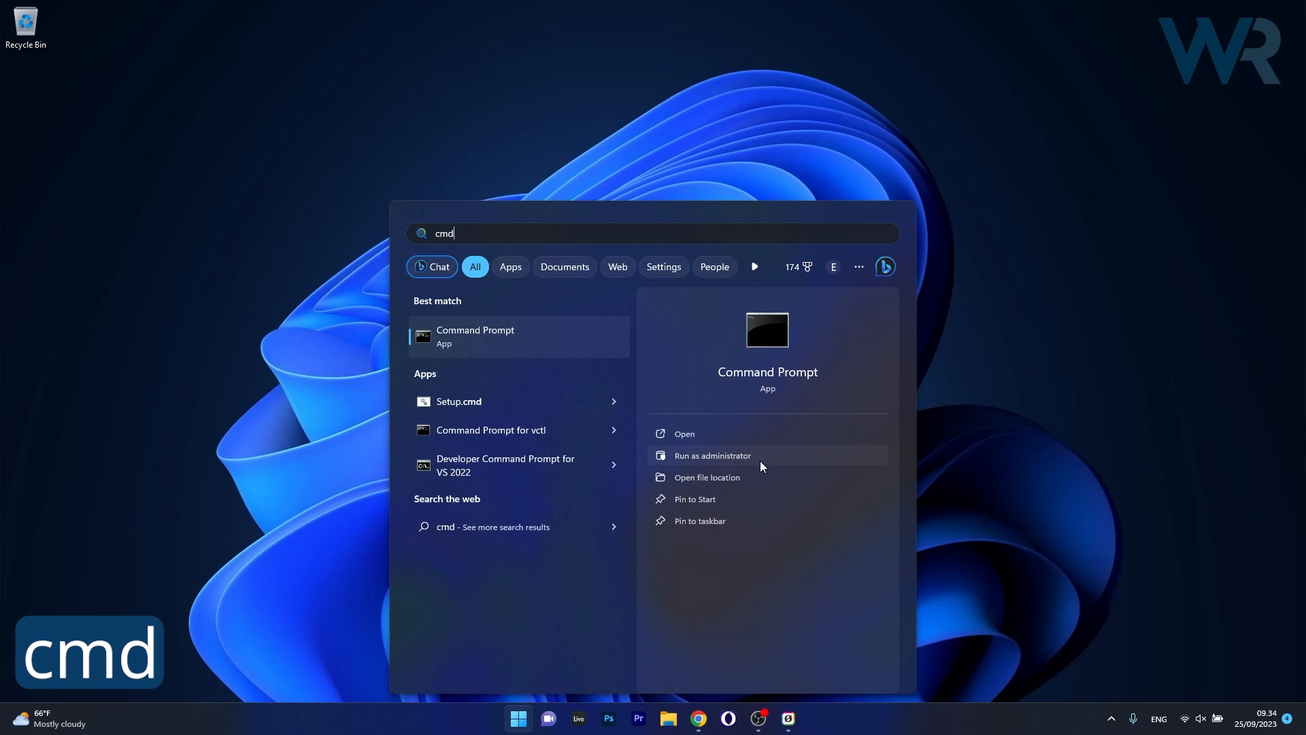
click(712, 455)
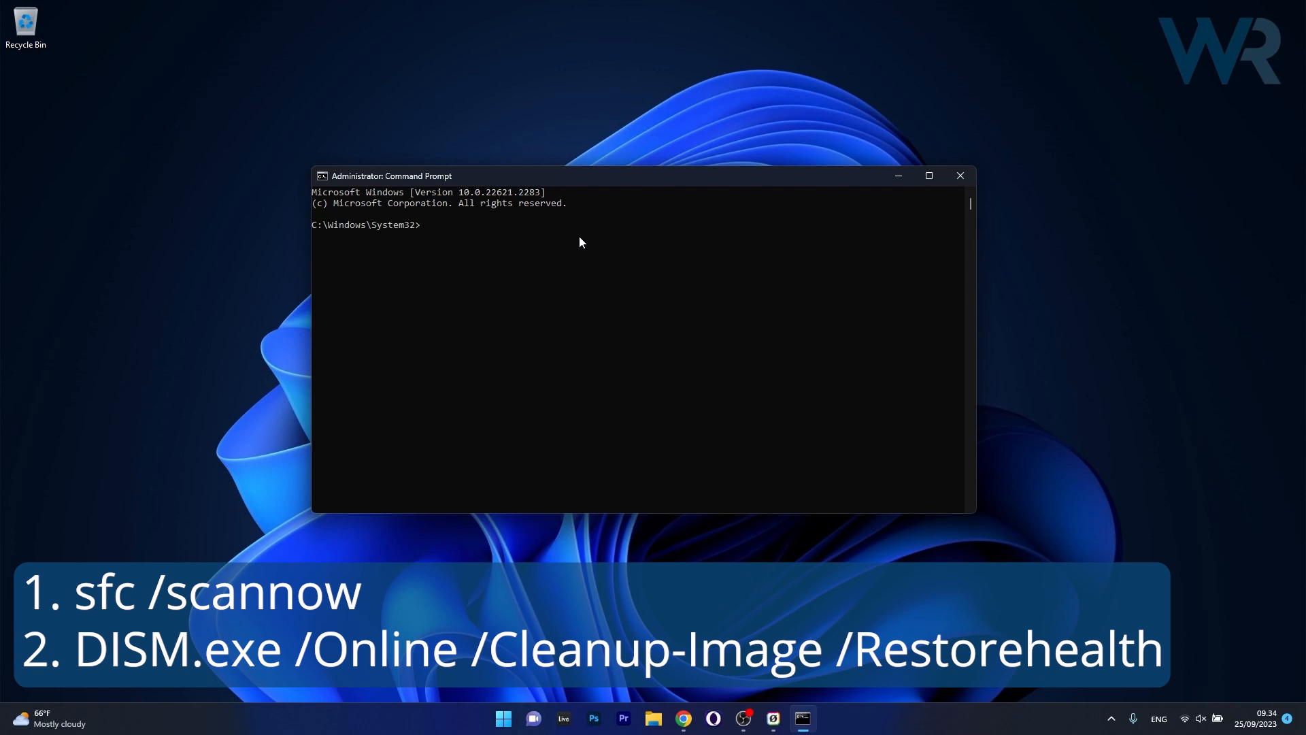
mouse_move(764, 226)
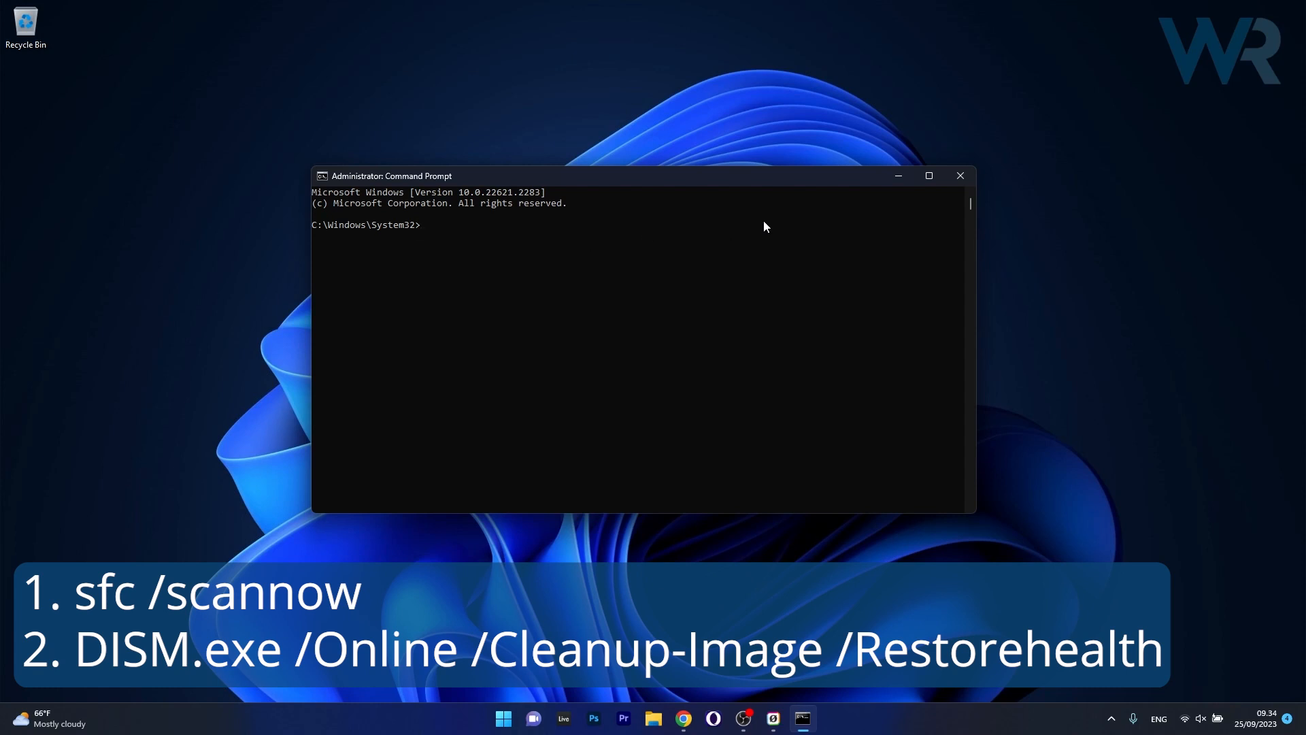
mouse_move(791, 270)
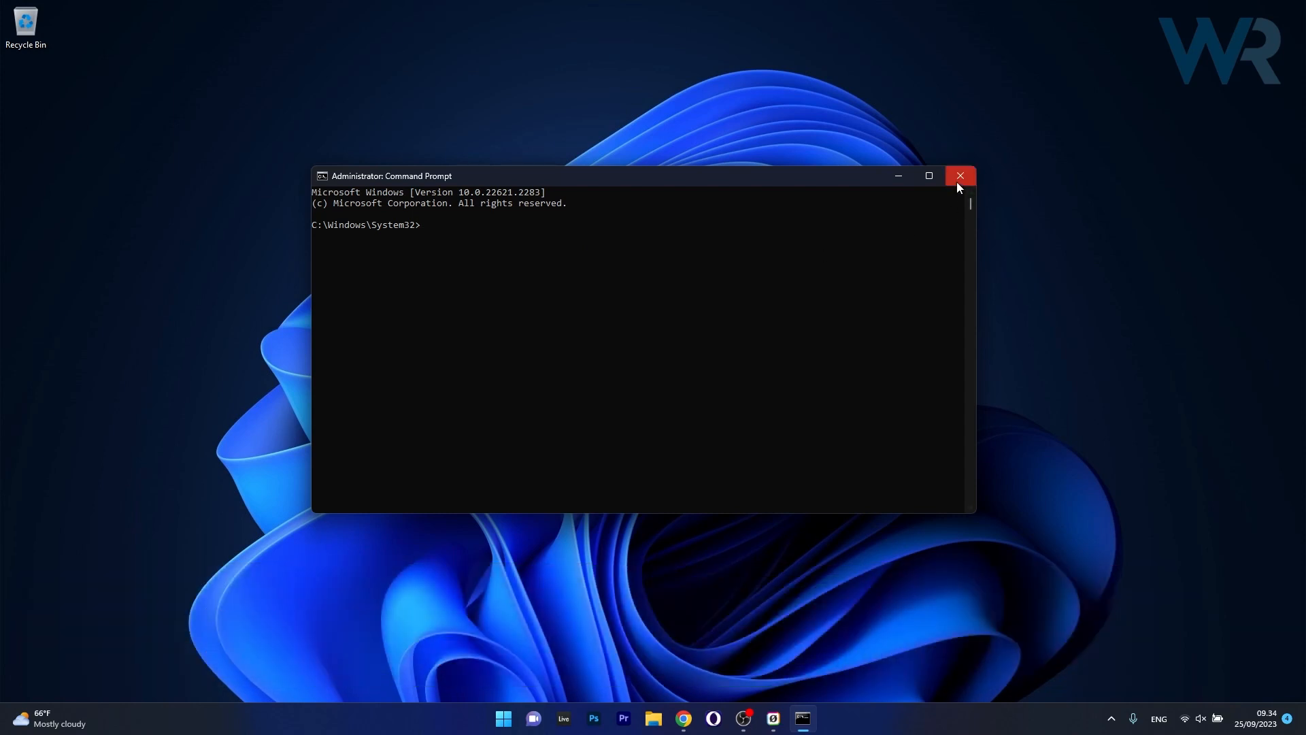
Close the Administrator: Command Prompt window
click(959, 175)
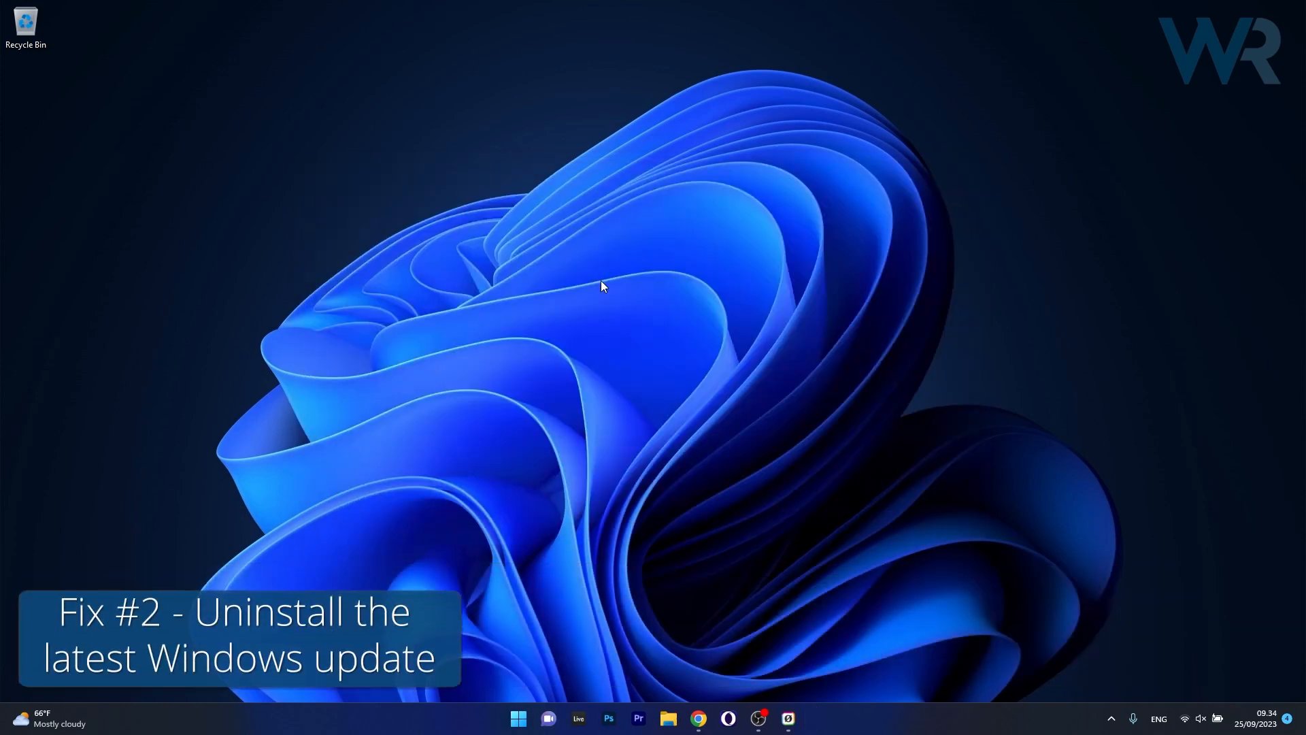
mouse_move(604, 306)
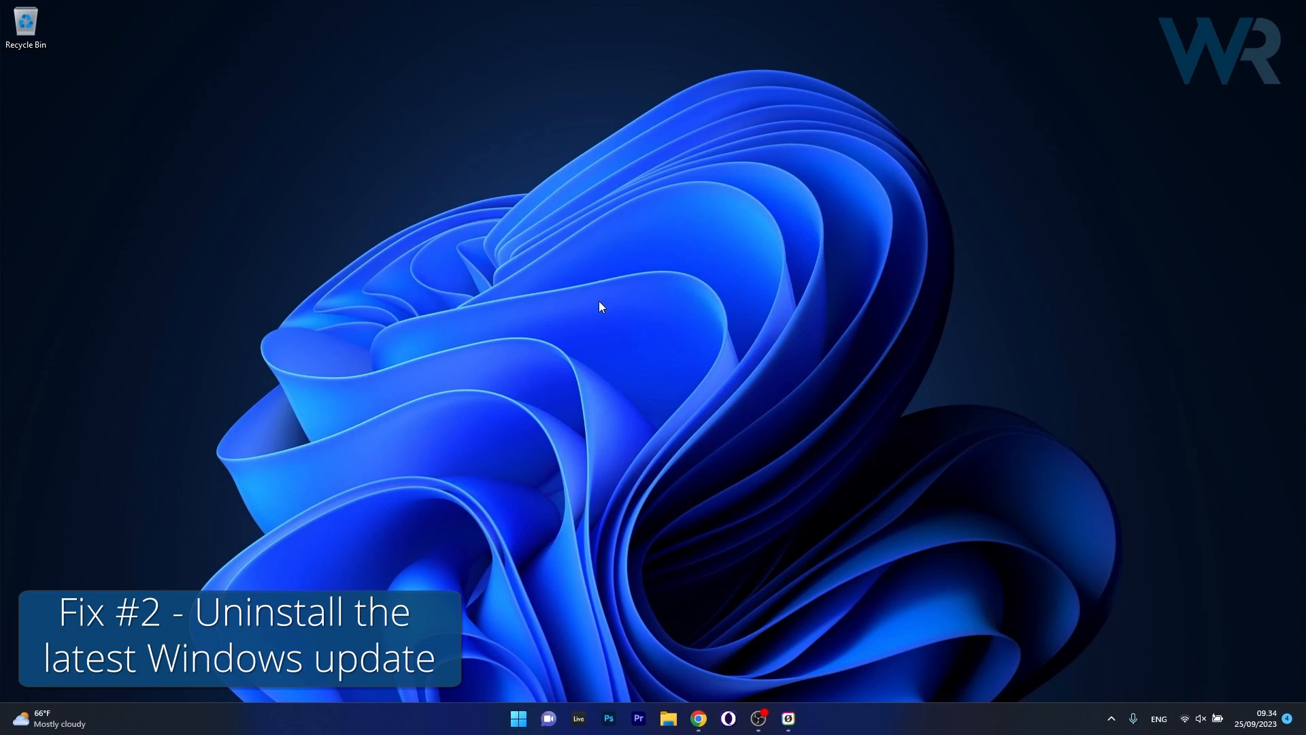
Open Settings from Start and go to Windows Update
click(517, 718)
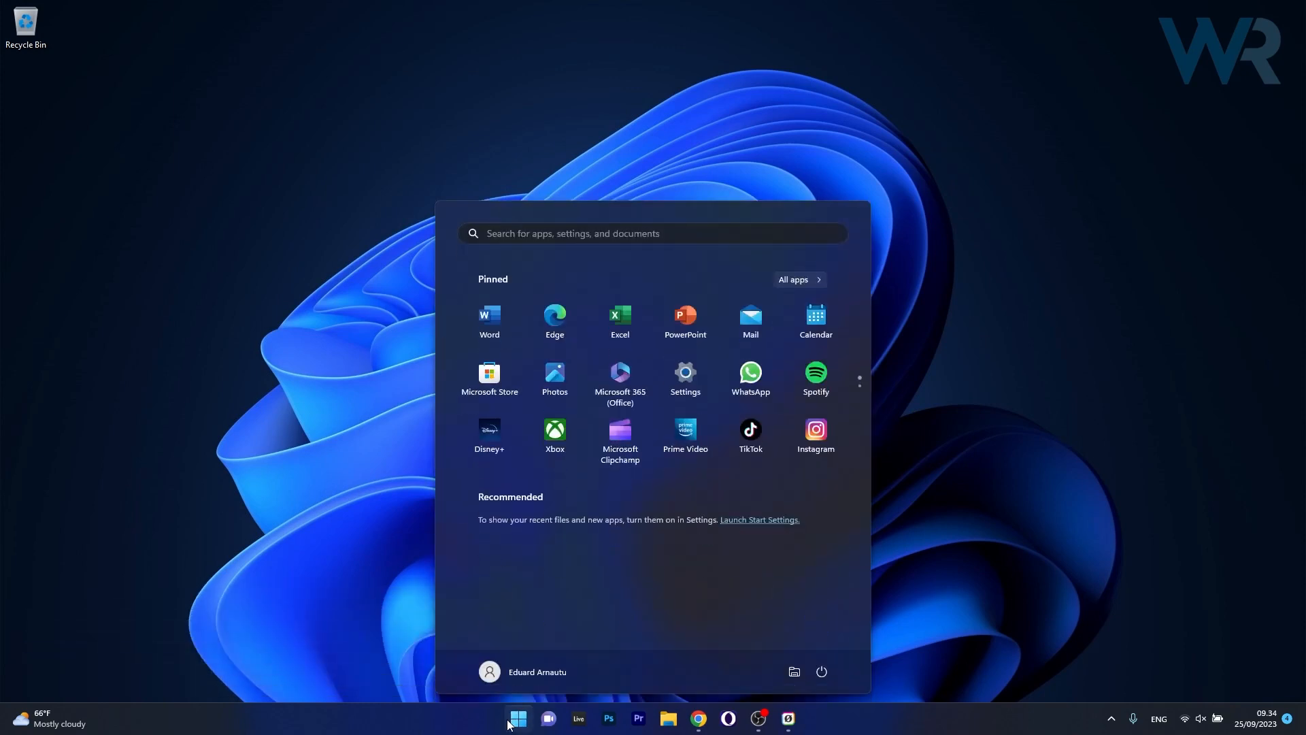
click(685, 371)
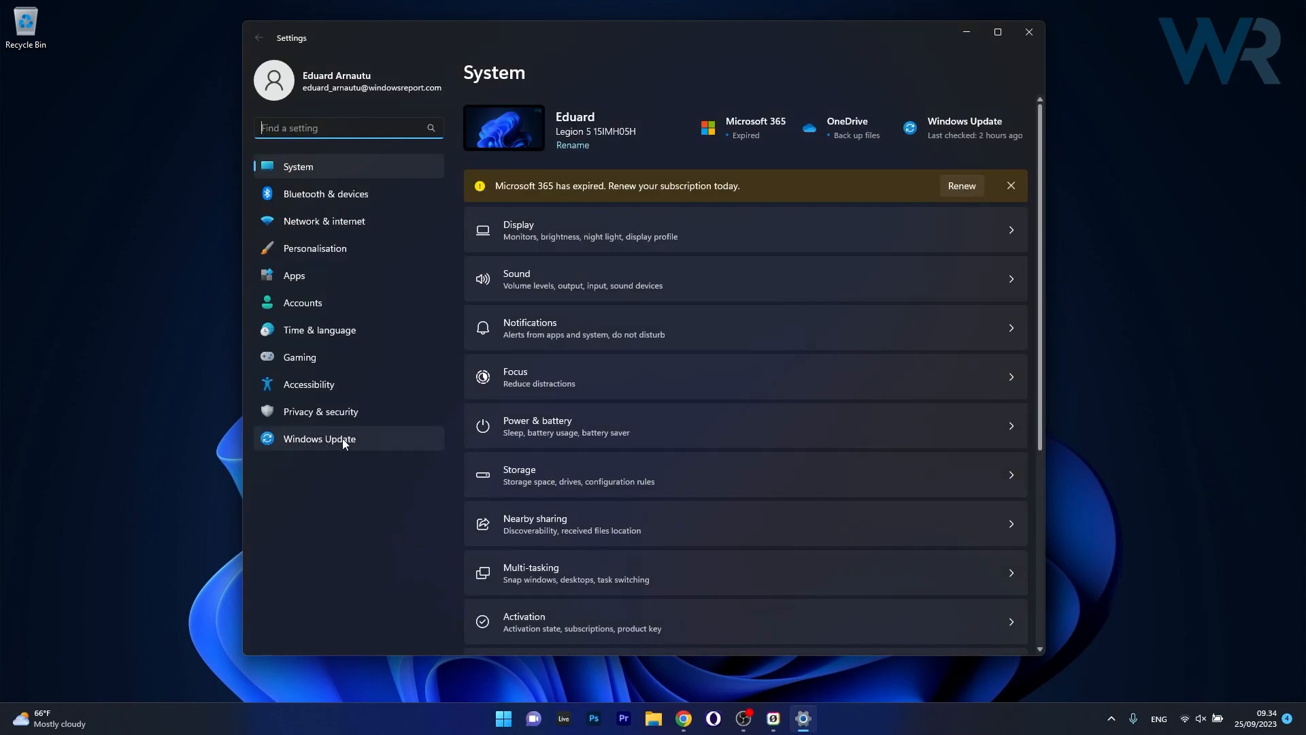
click(319, 439)
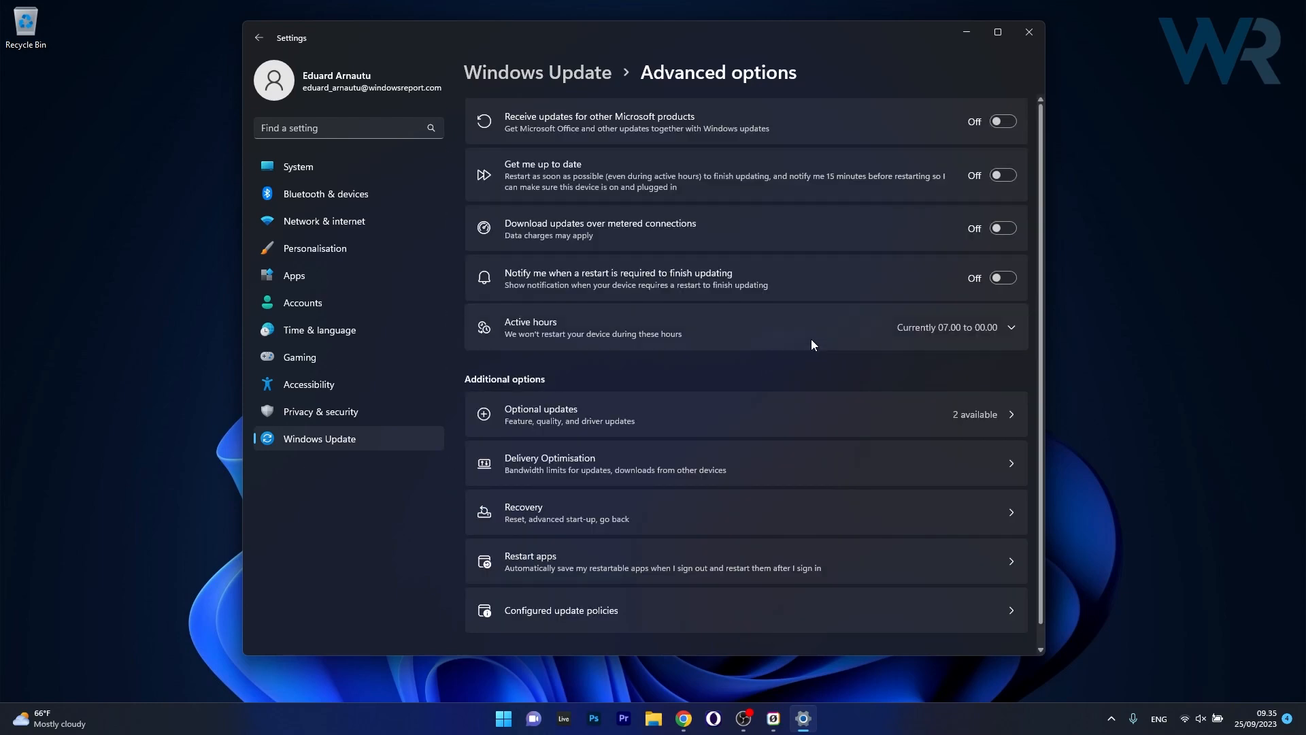
Go to Update history and open the Uninstall updates list
click(258, 37)
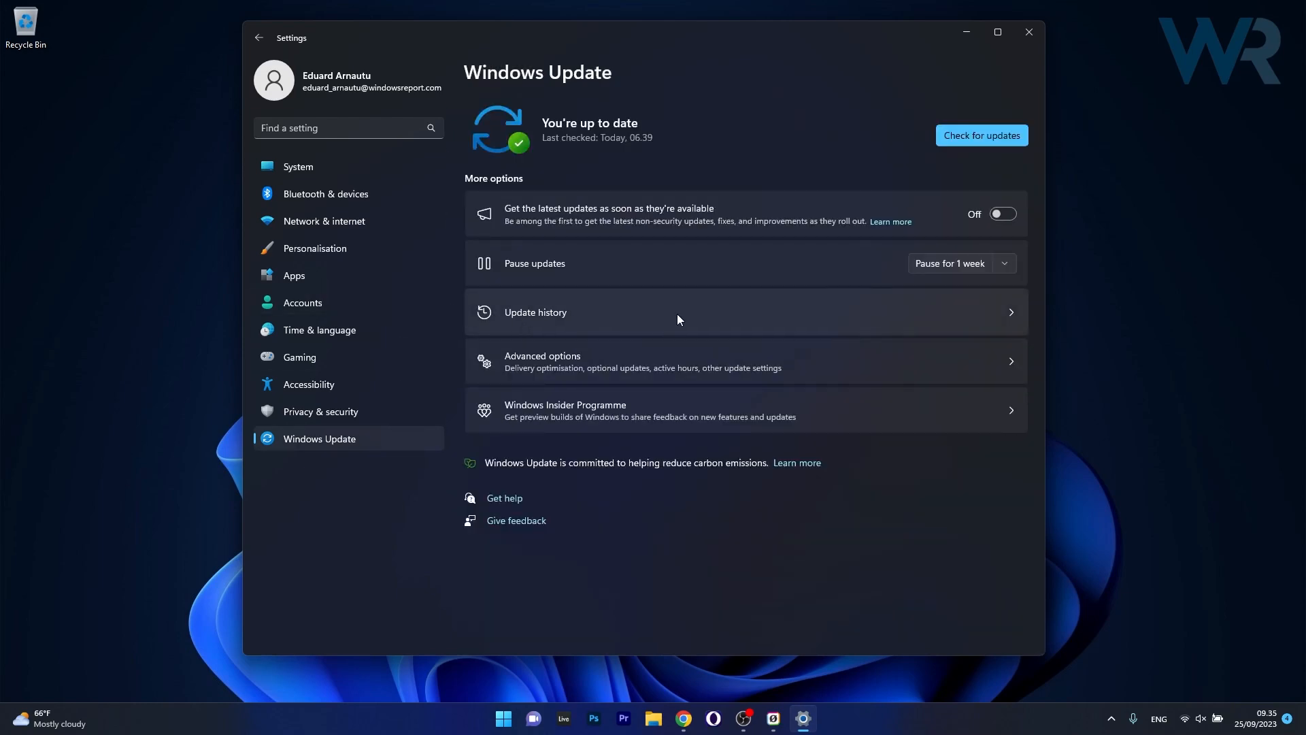
click(535, 312)
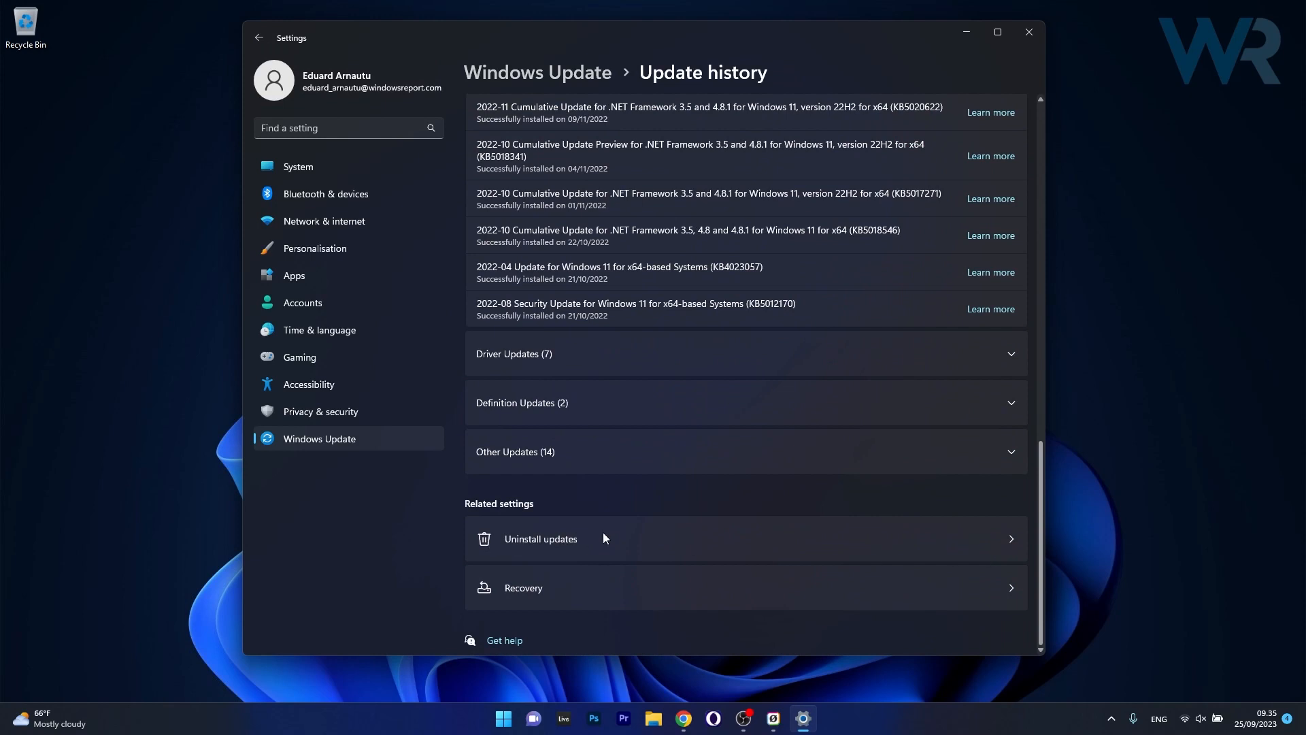
click(539, 538)
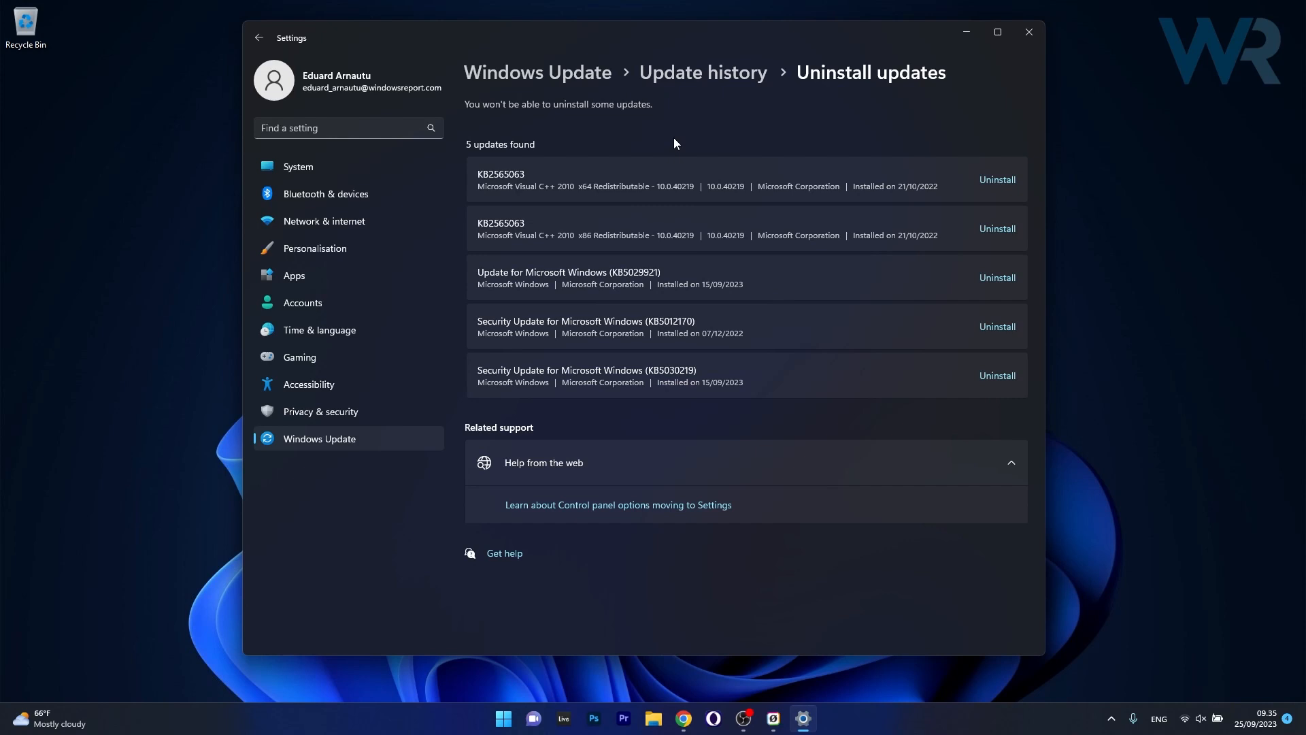
mouse_move(828, 257)
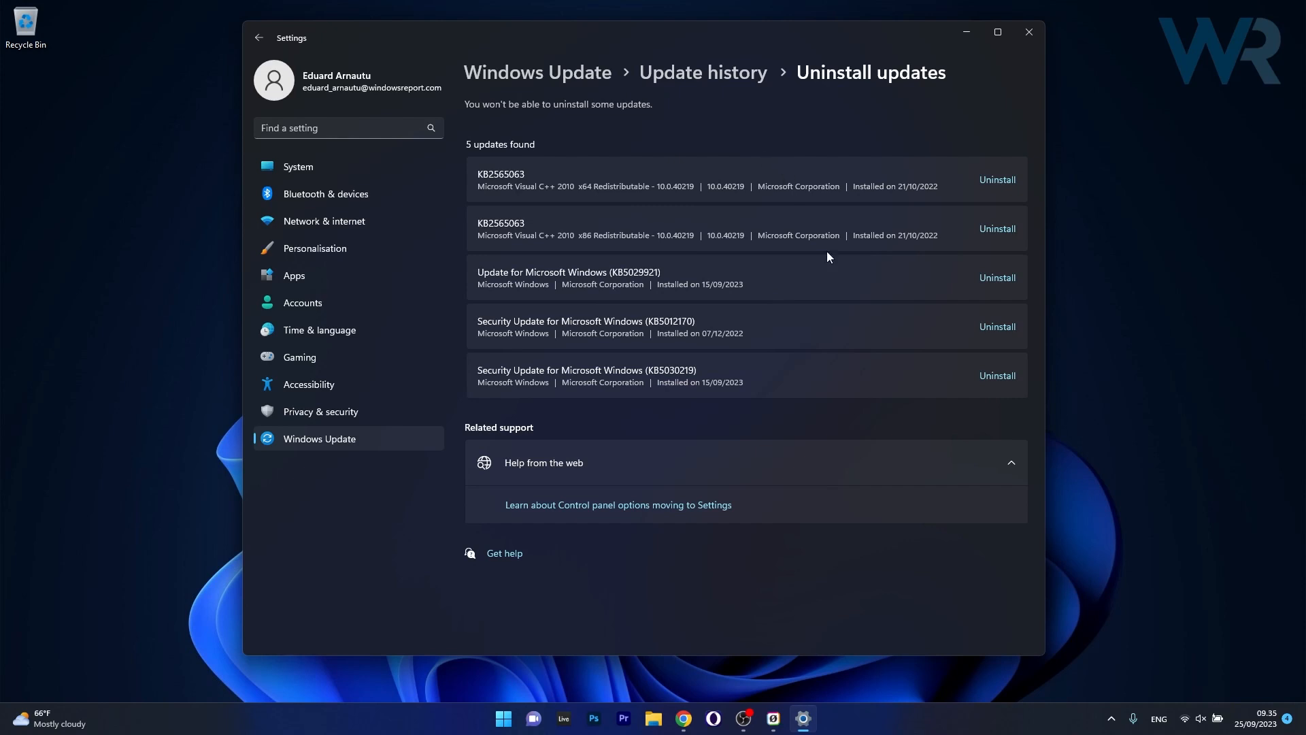
mouse_move(568, 277)
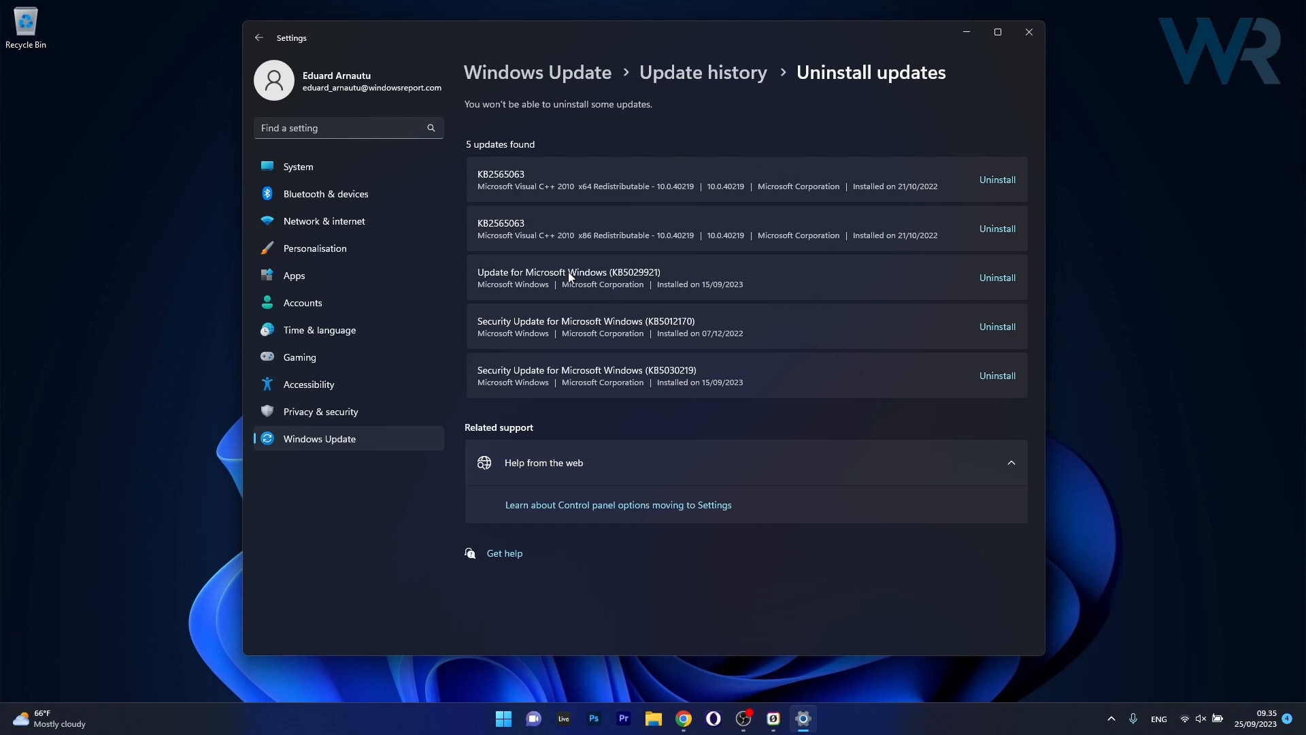
mouse_move(702, 277)
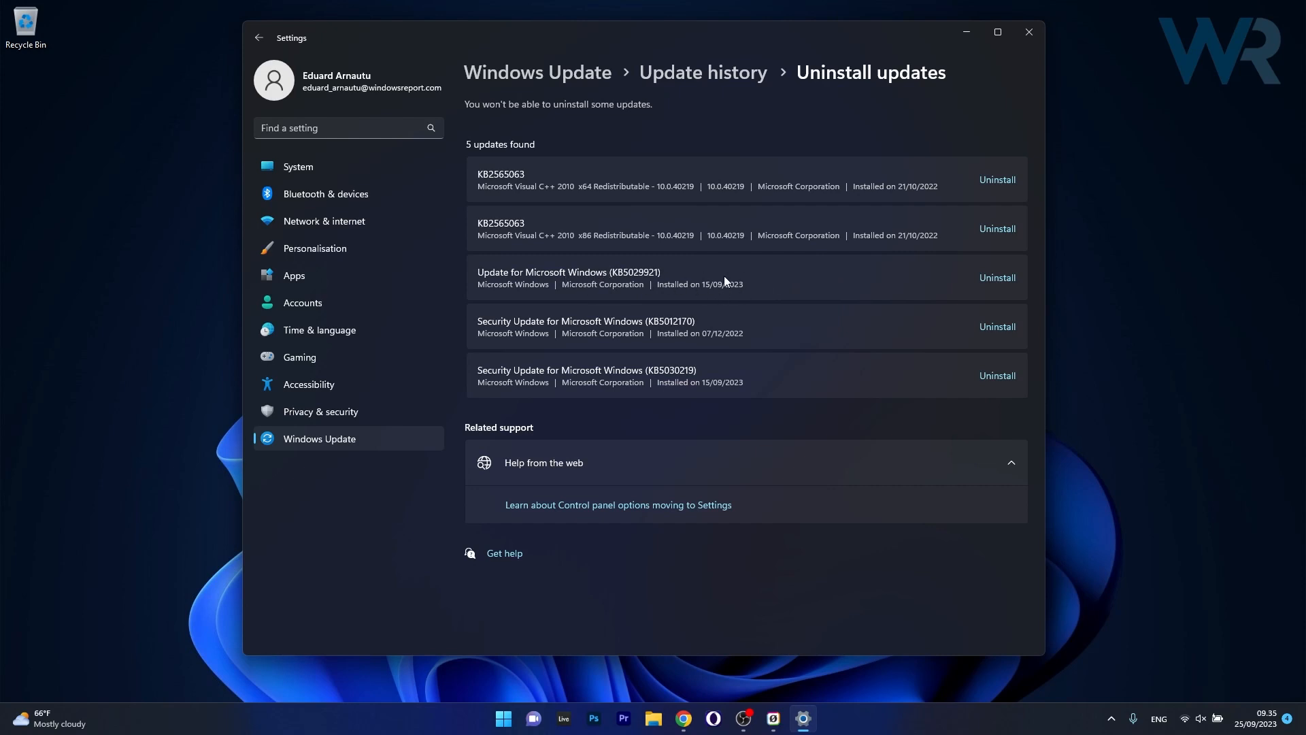
mouse_move(997, 283)
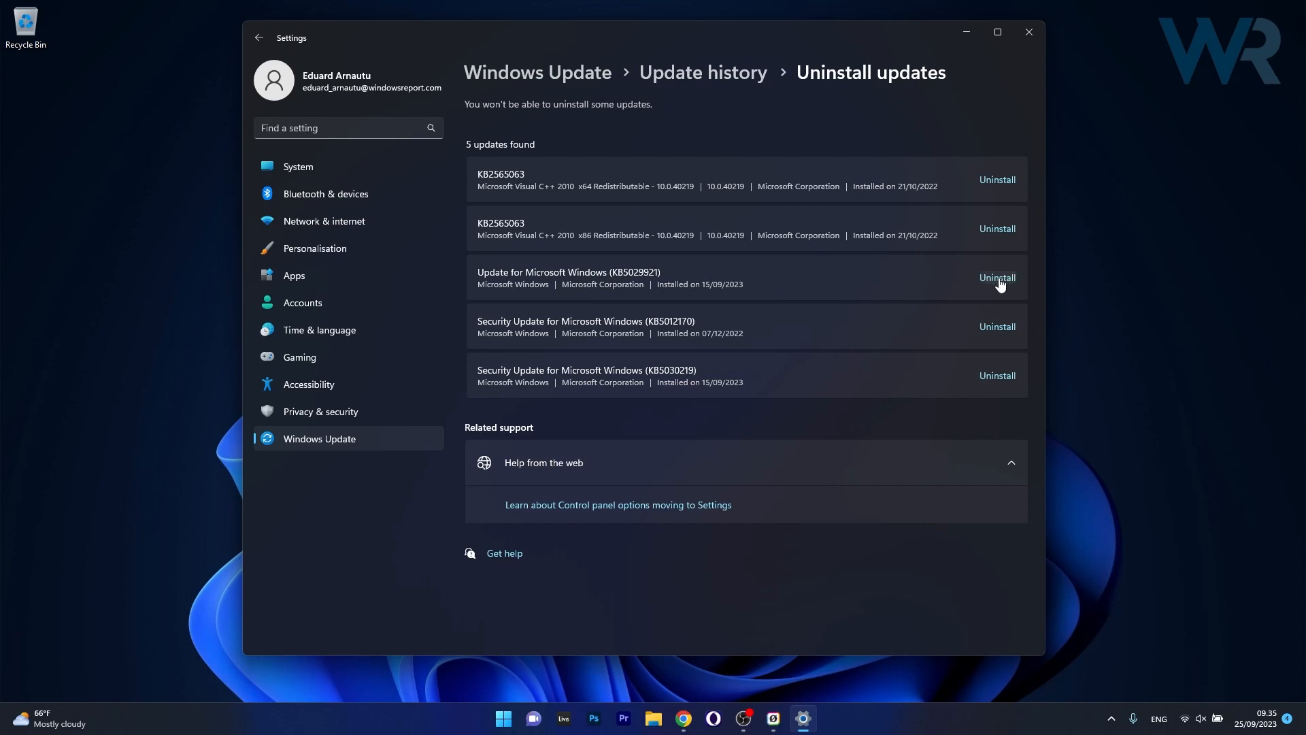
mouse_move(1031, 55)
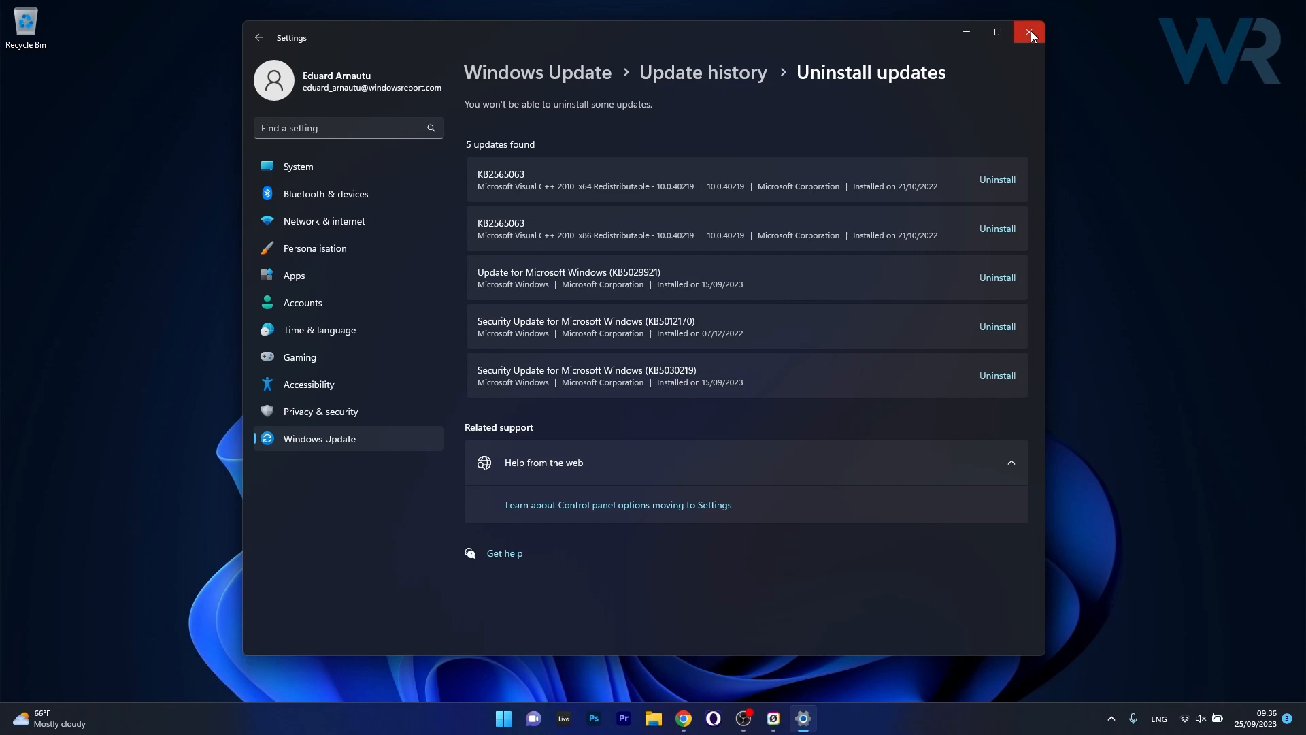
click(1031, 32)
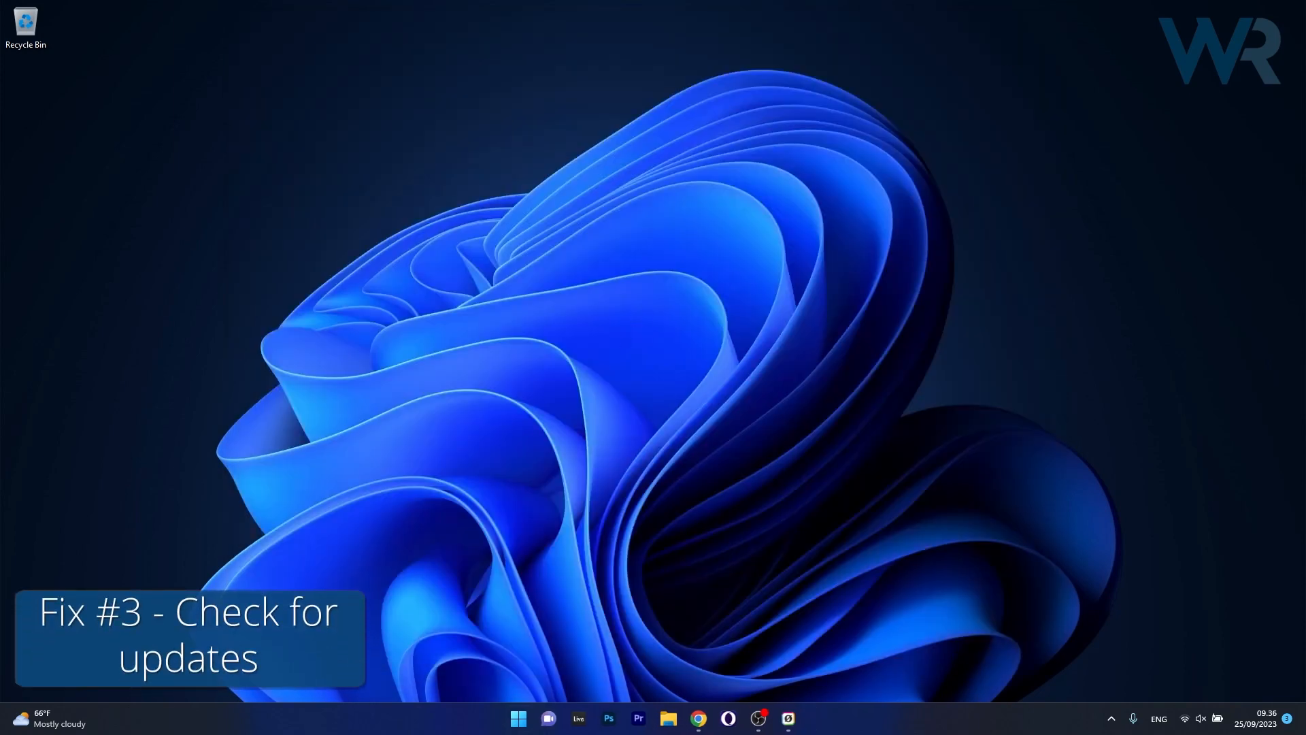
Reopen Settings, run Windows Update's Check for updates, then close Settings
click(517, 718)
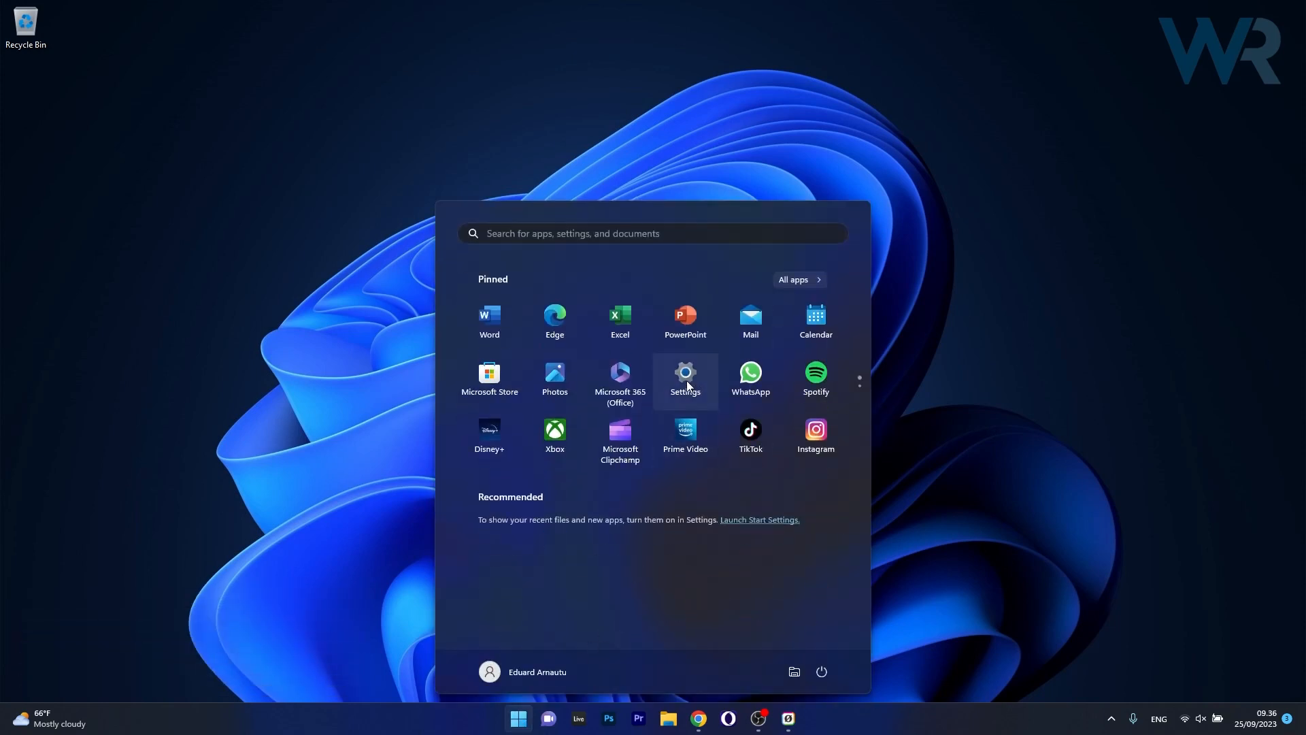
click(685, 378)
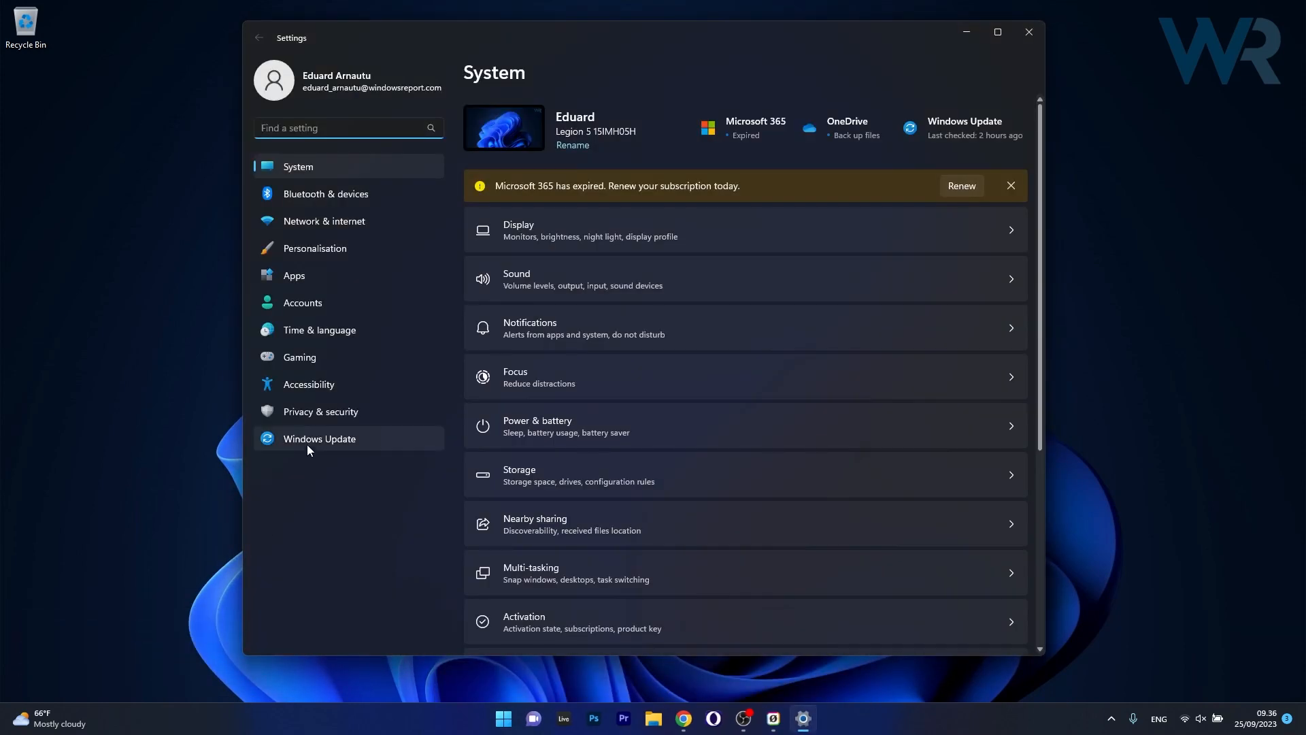
click(319, 438)
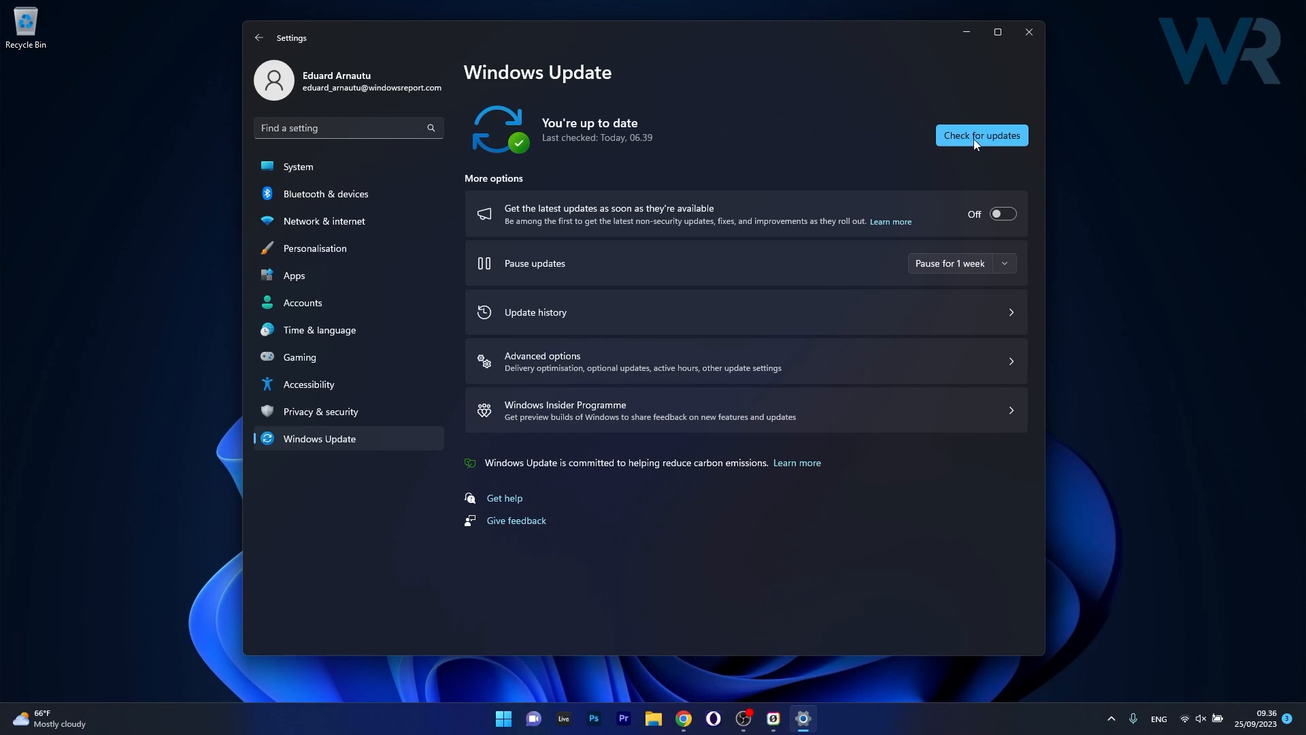
click(980, 135)
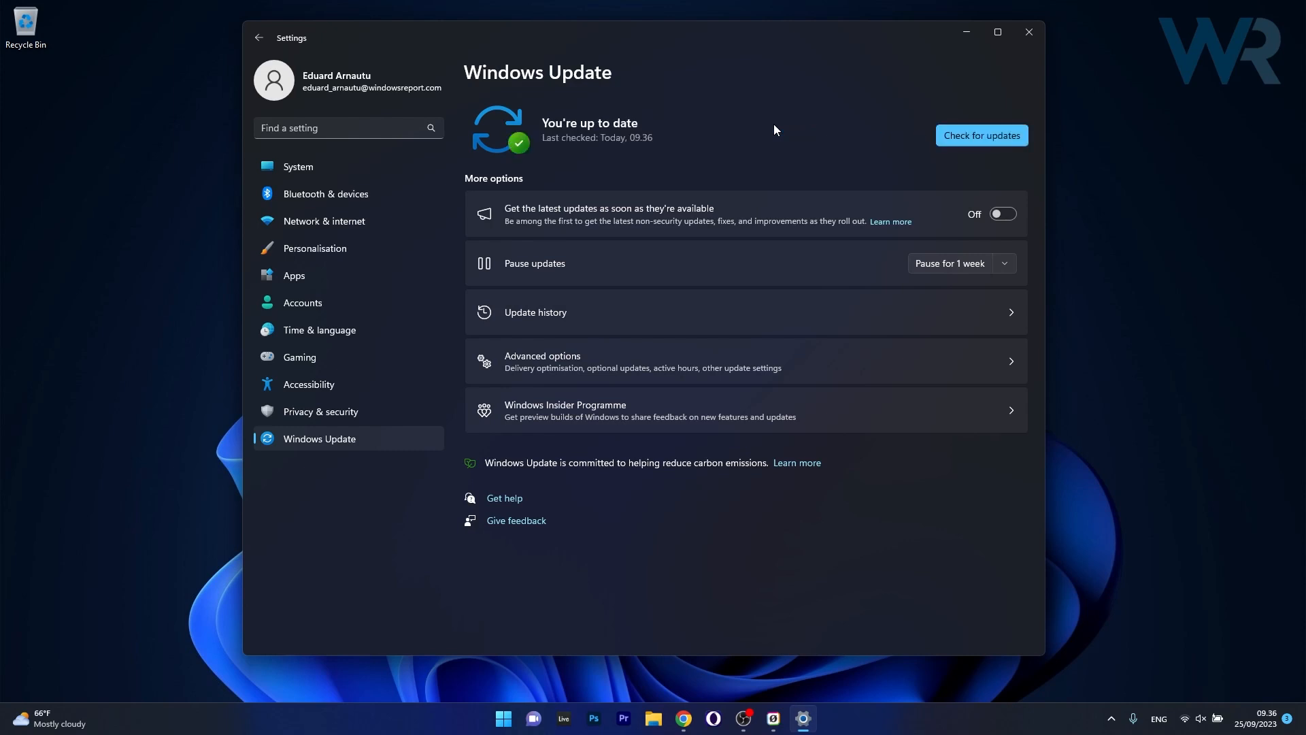
mouse_move(1027, 51)
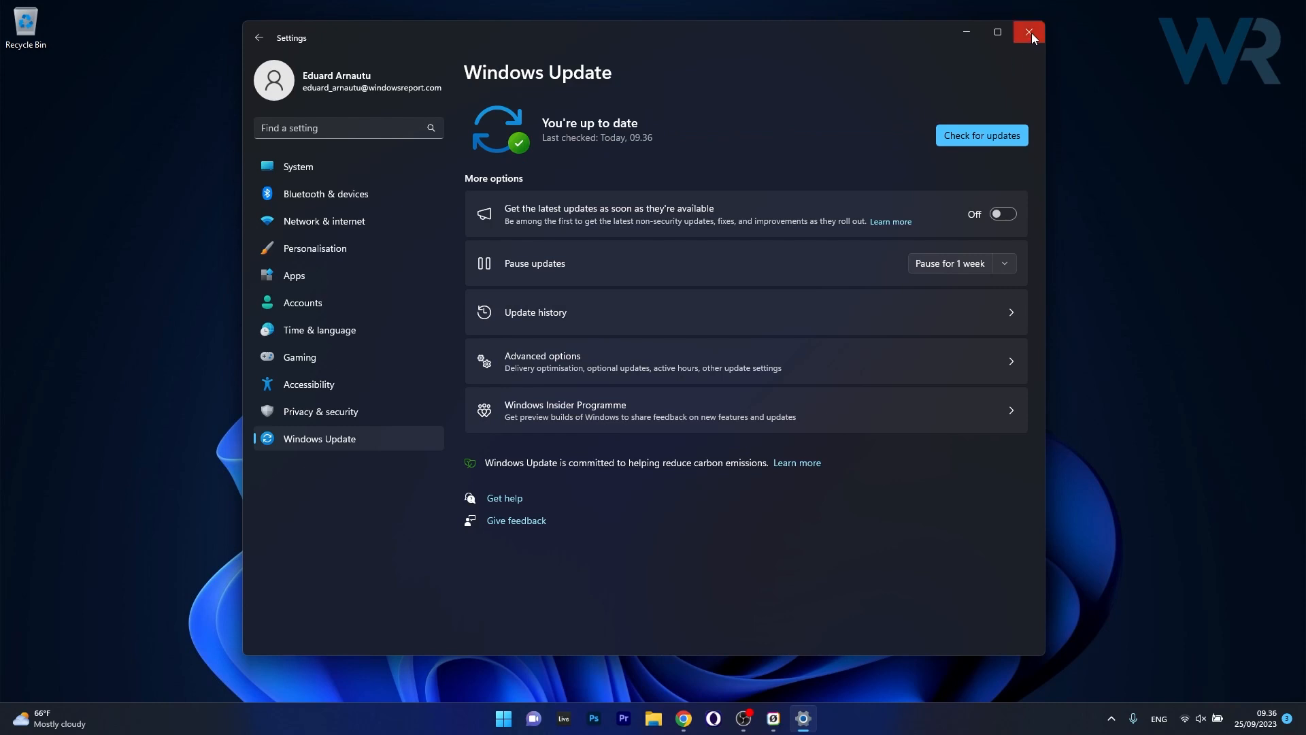
click(1028, 32)
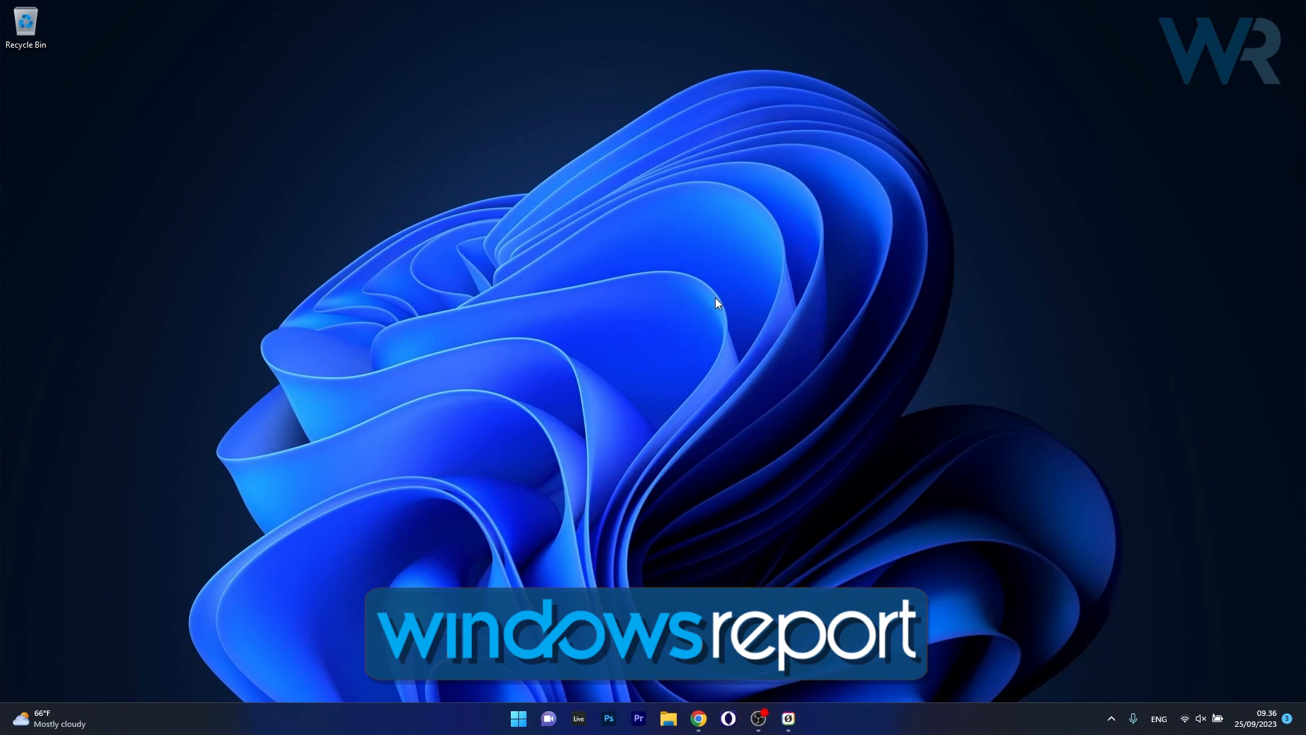
mouse_move(667, 241)
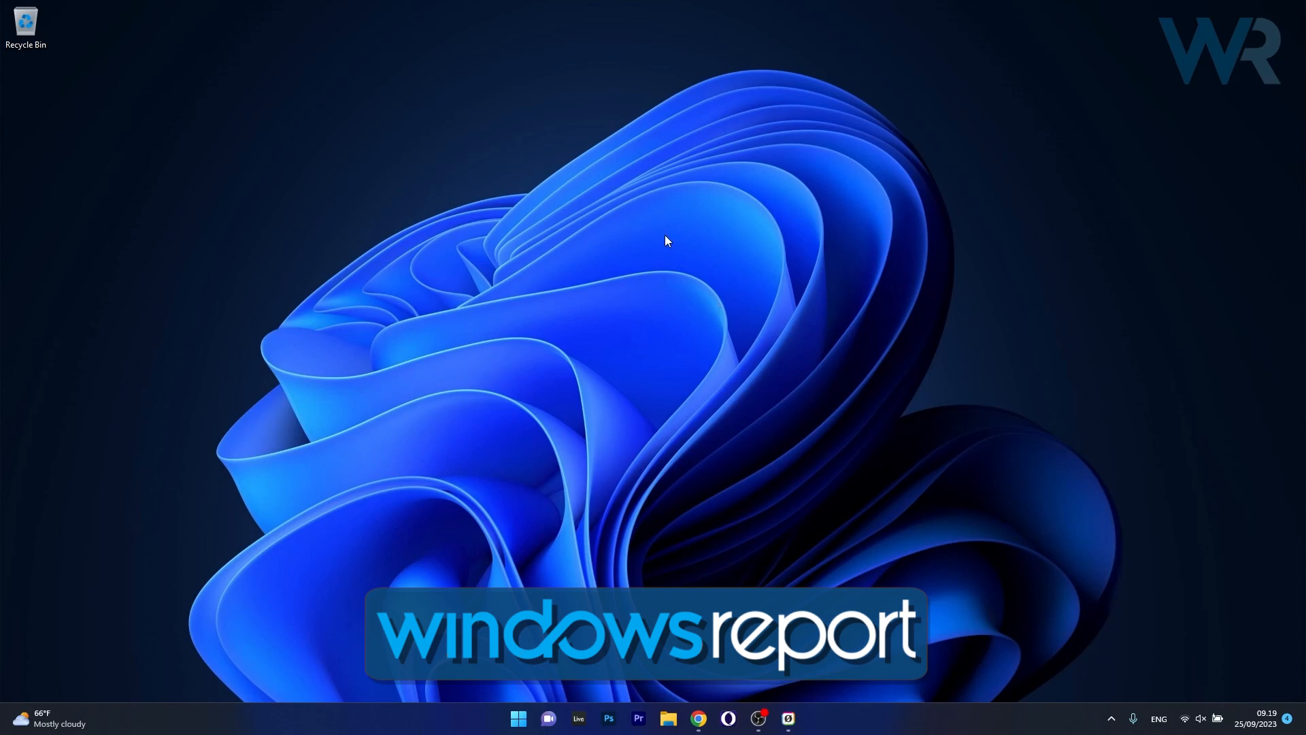